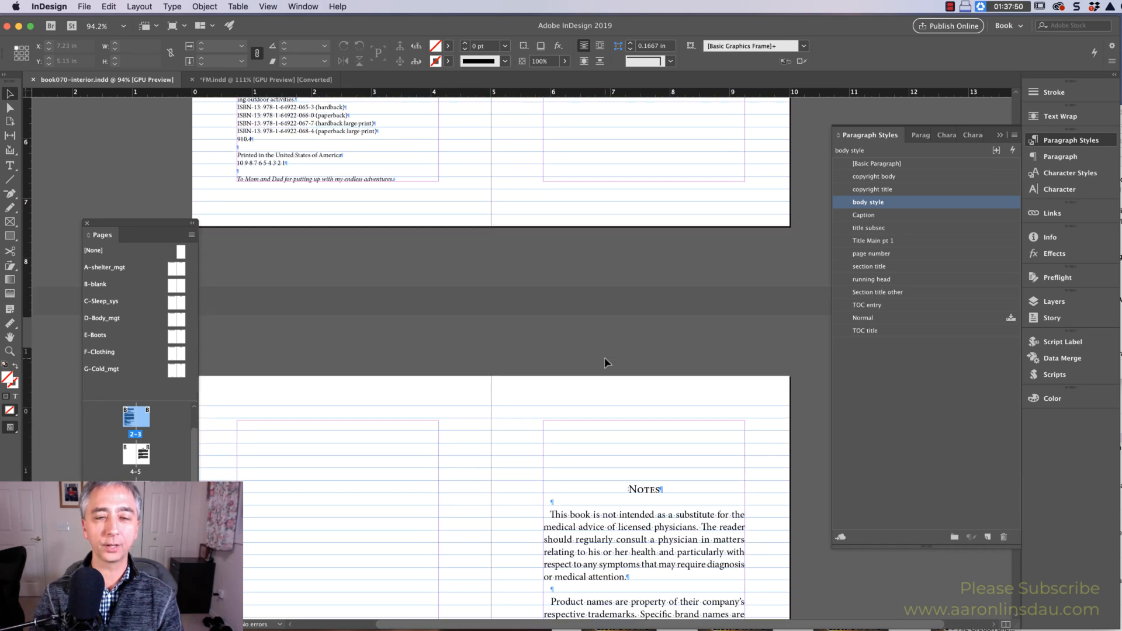
Inspect the Notes body and heading styles, then select the Shelter Management title frame
scroll(down, 3)
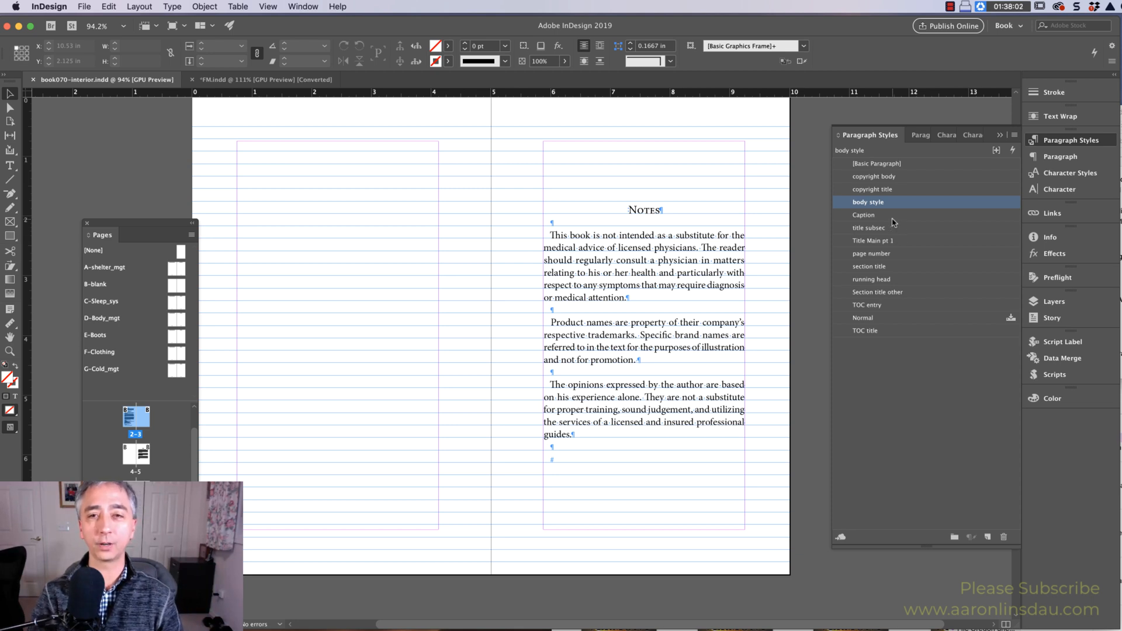
click(660, 215)
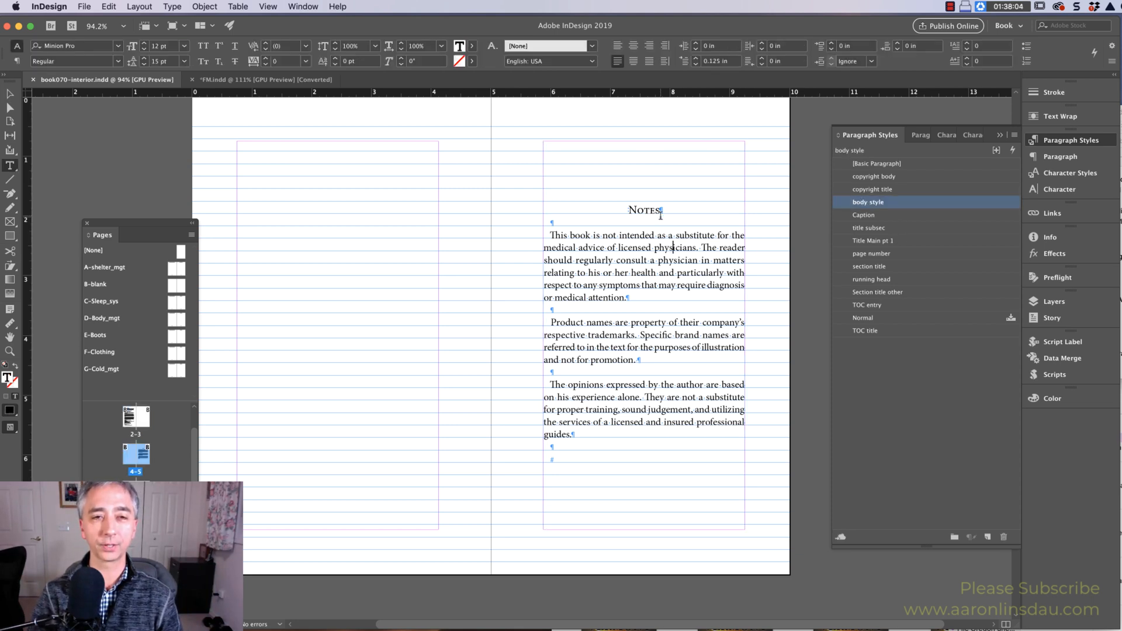
click(878, 293)
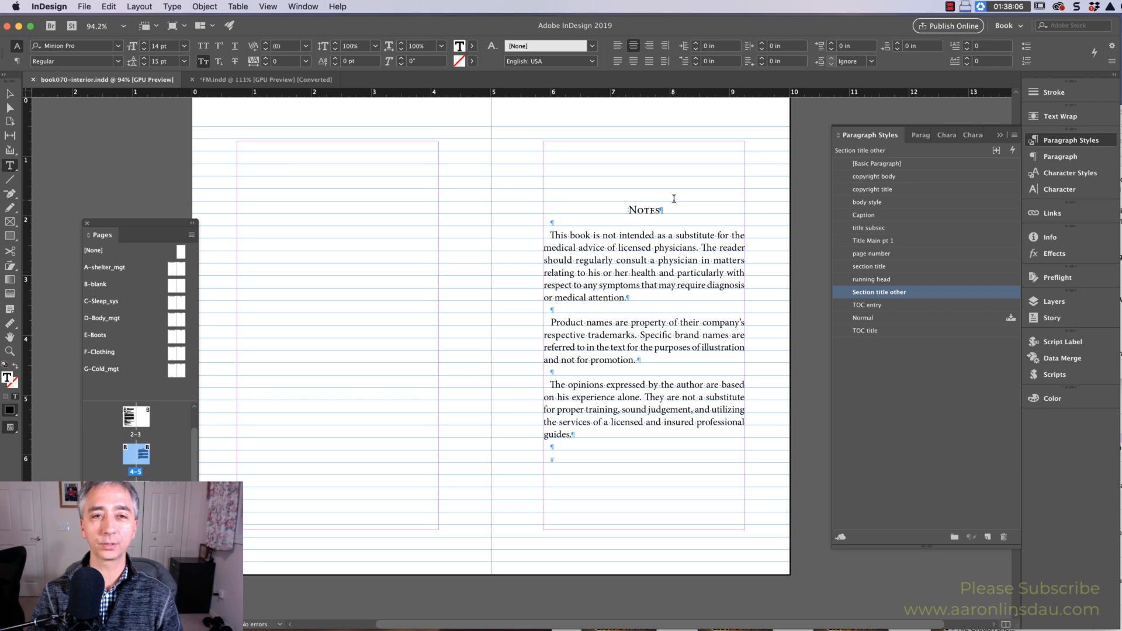
mouse_move(864, 302)
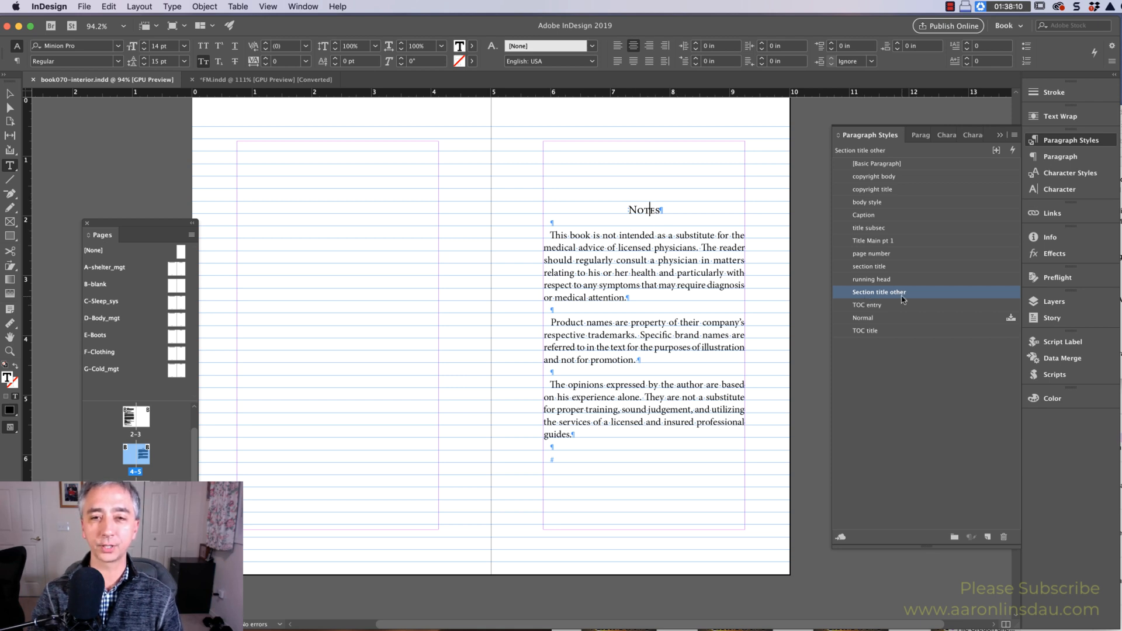
scroll(down, 3)
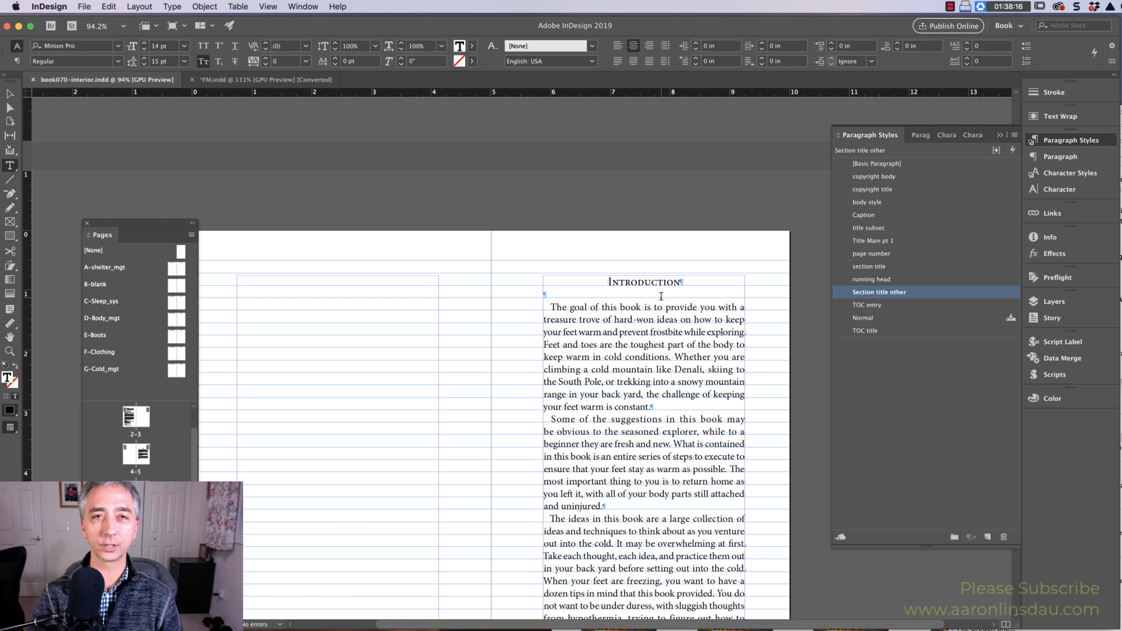
scroll(down, 3)
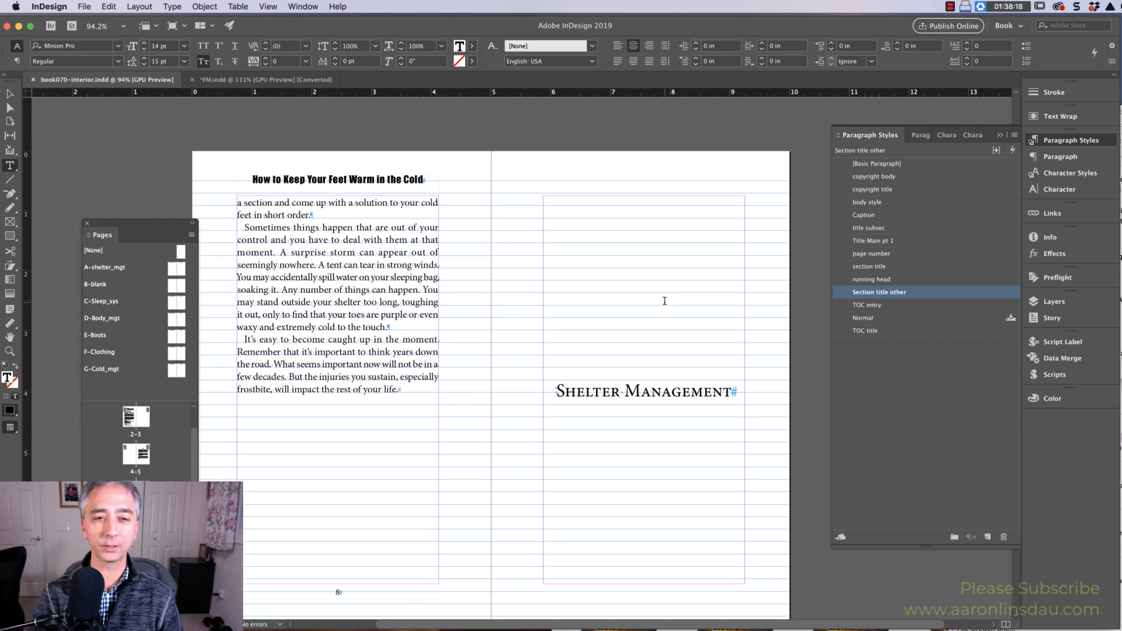
click(871, 265)
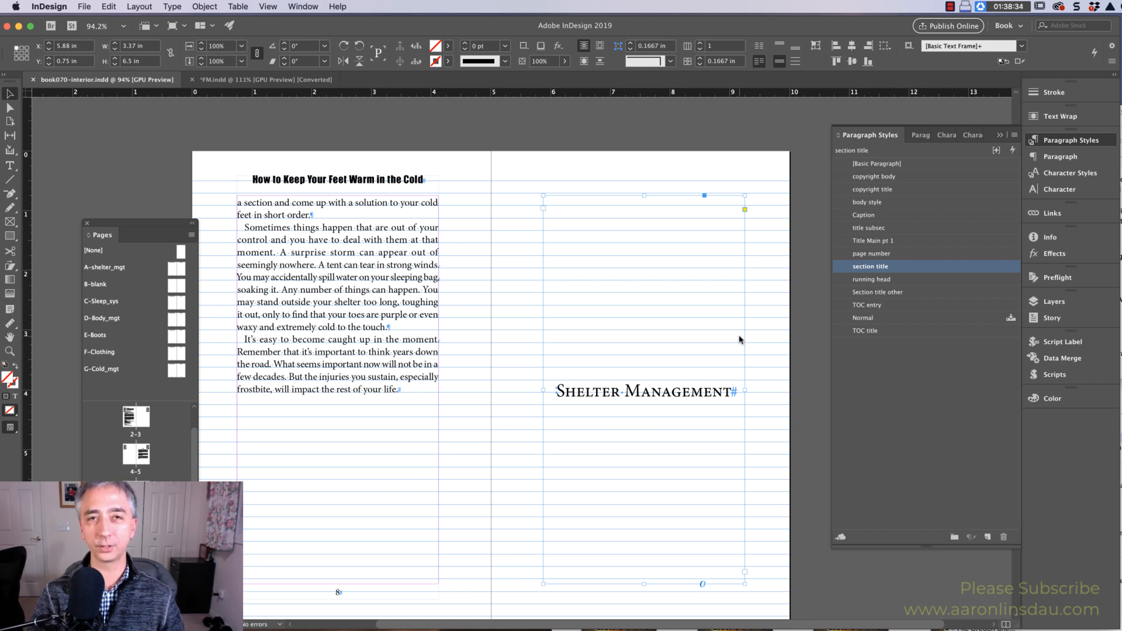
mouse_move(891, 286)
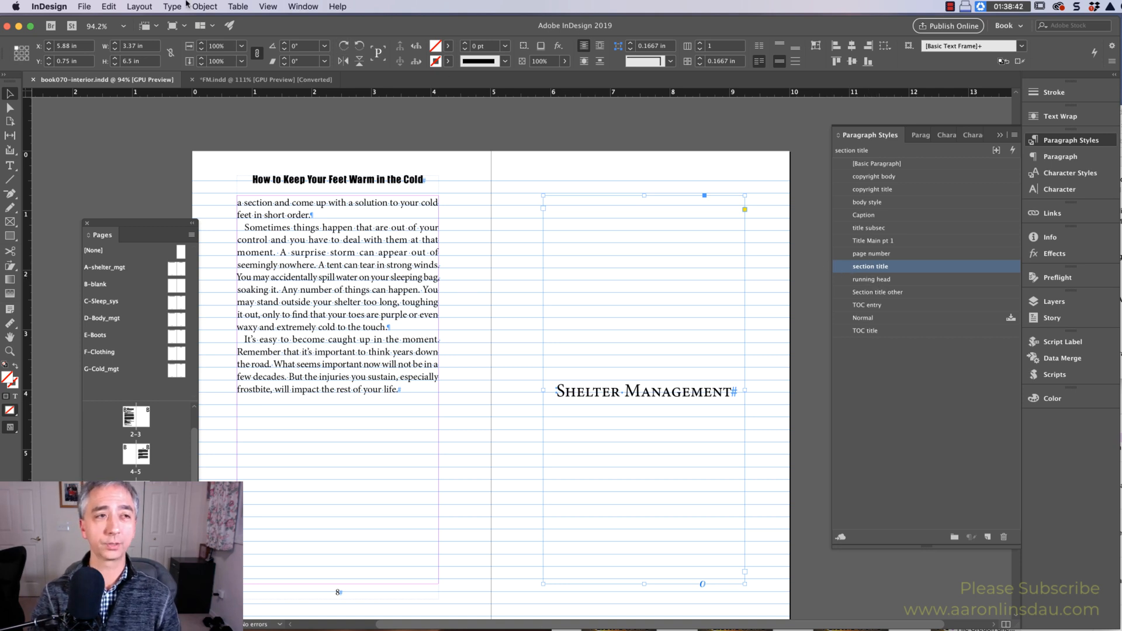
Export as EPUB (Reflowable) over the existing file, split by paragraph style export tags
click(84, 7)
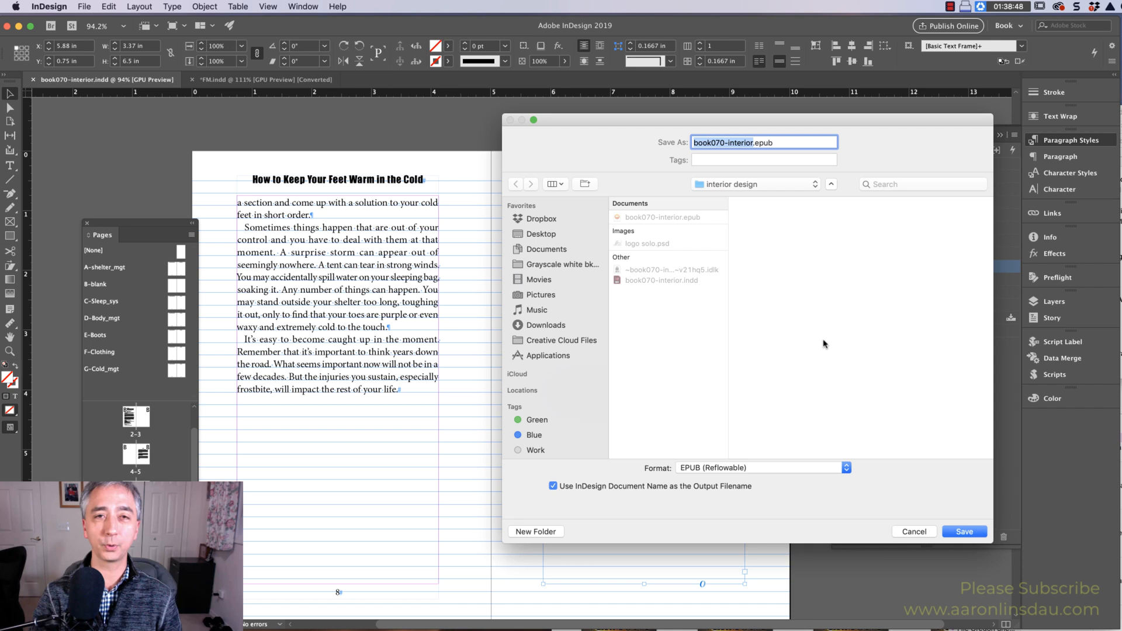
mouse_move(966, 541)
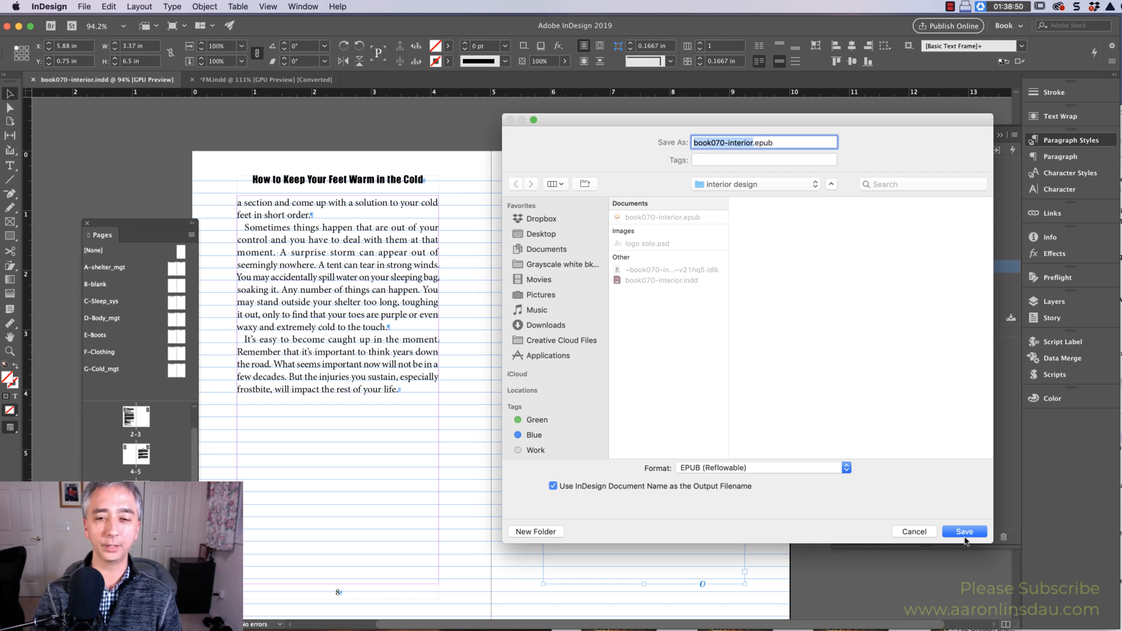
click(964, 531)
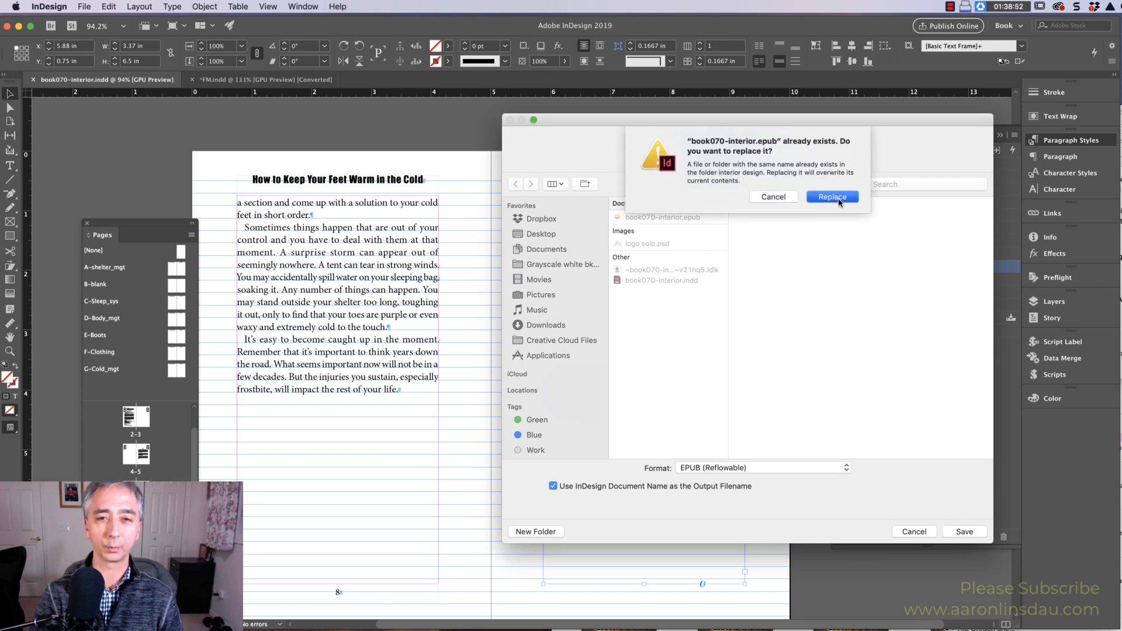
click(831, 196)
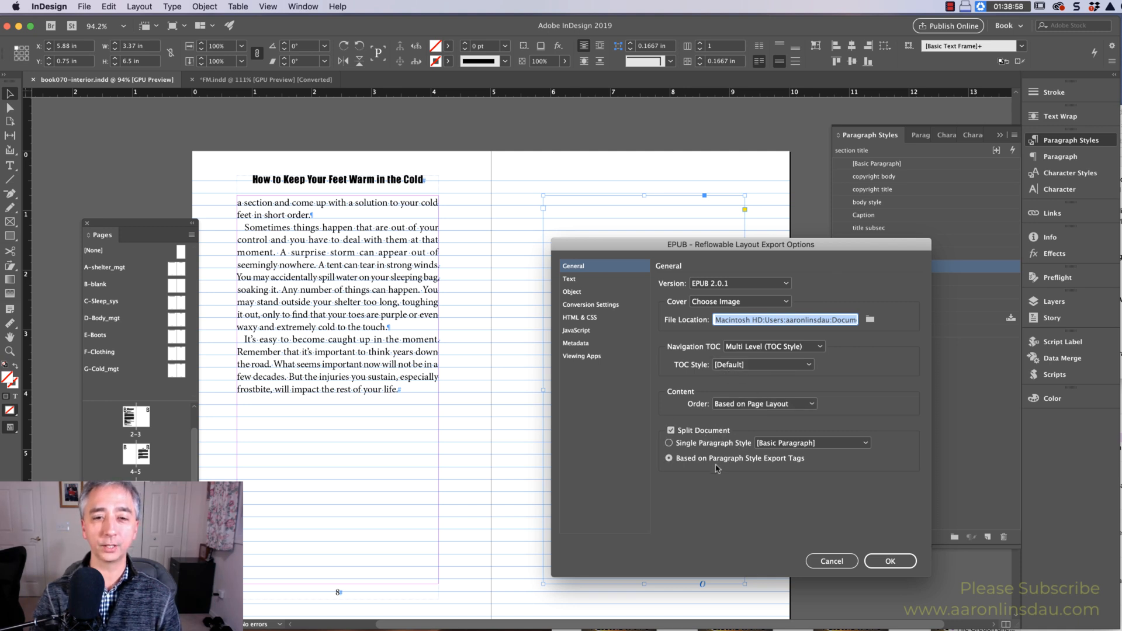
mouse_move(669, 458)
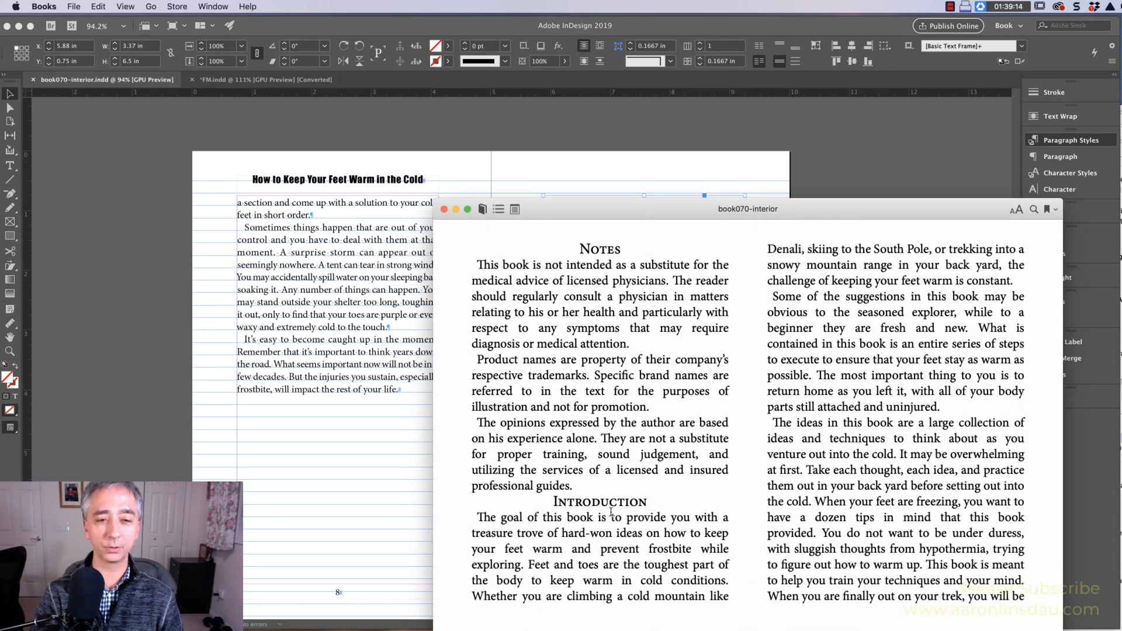
Scroll the exported book in Apple Books where Notes and Introduction run together
scroll(down, 3)
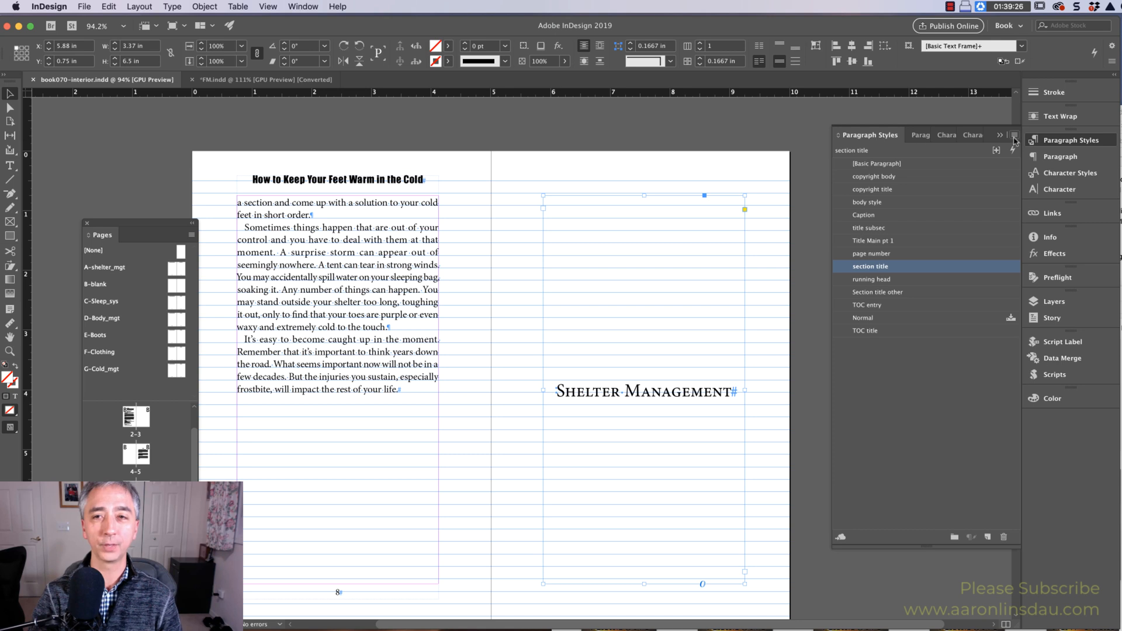
In Edit All Export Tags, enable Split EPUB for Section title other, section title and copyright title
click(1013, 136)
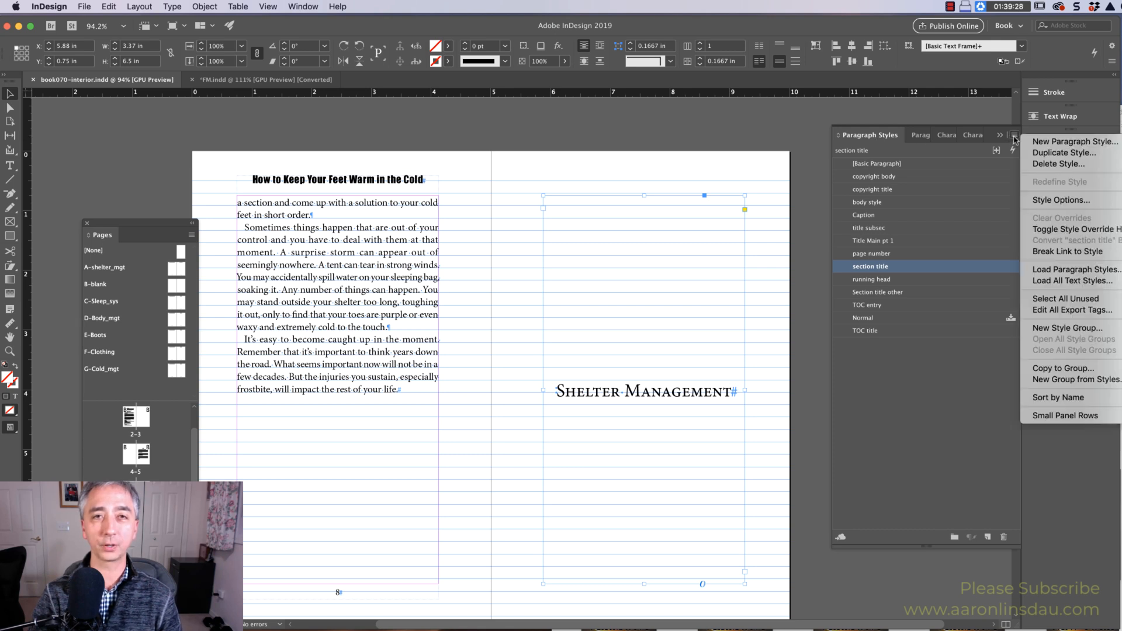
mouse_move(1051, 320)
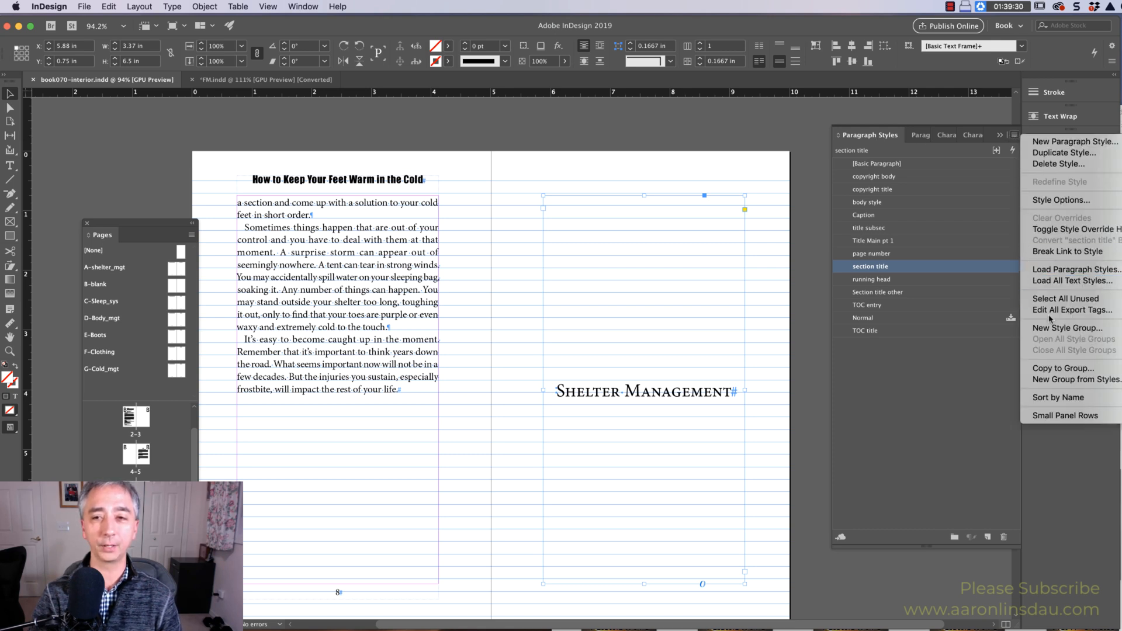
mouse_move(1071, 310)
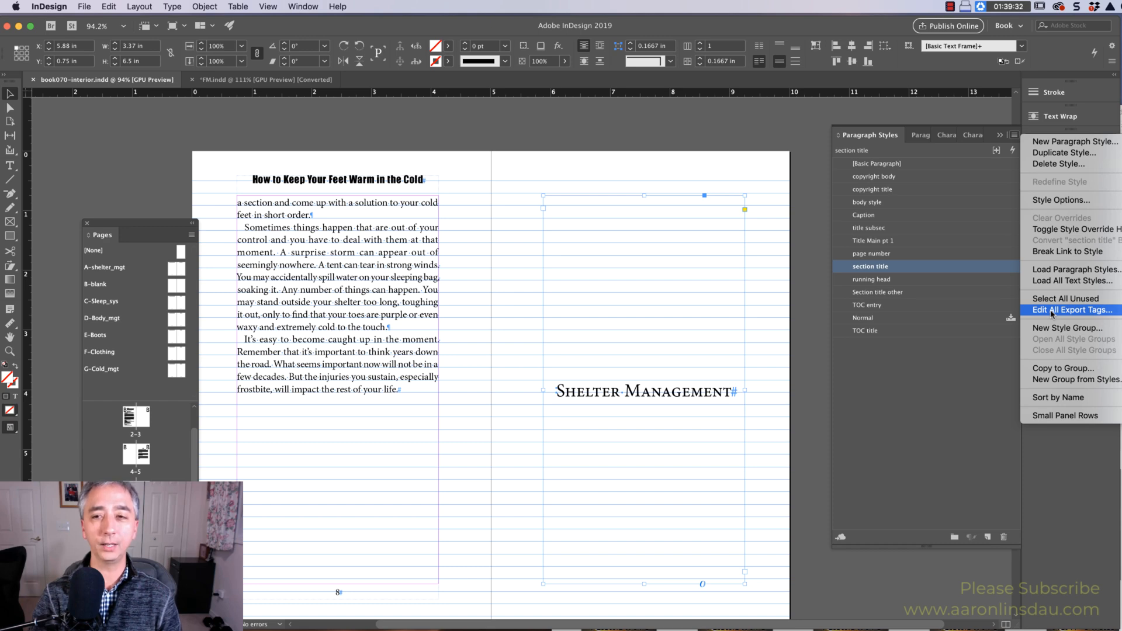
click(1070, 310)
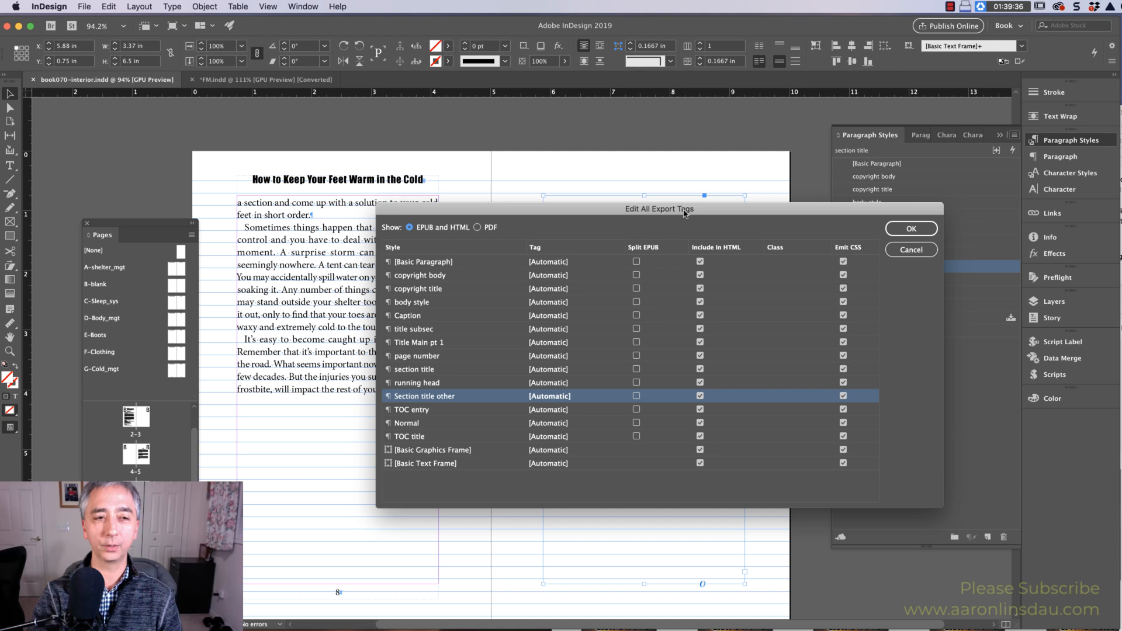
mouse_move(472, 343)
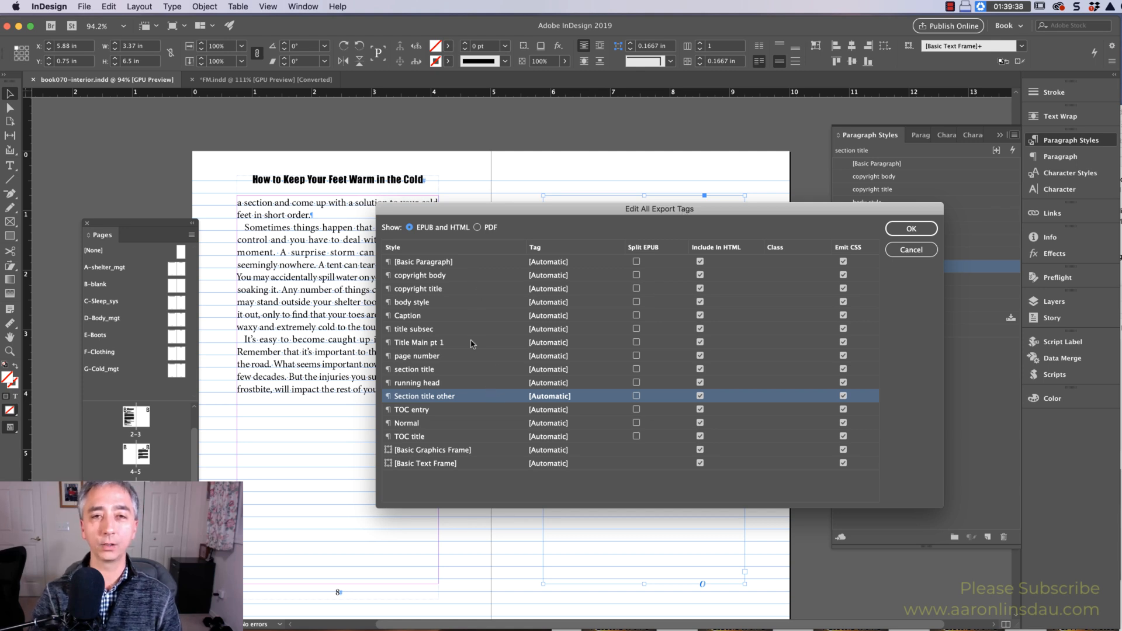
mouse_move(466, 236)
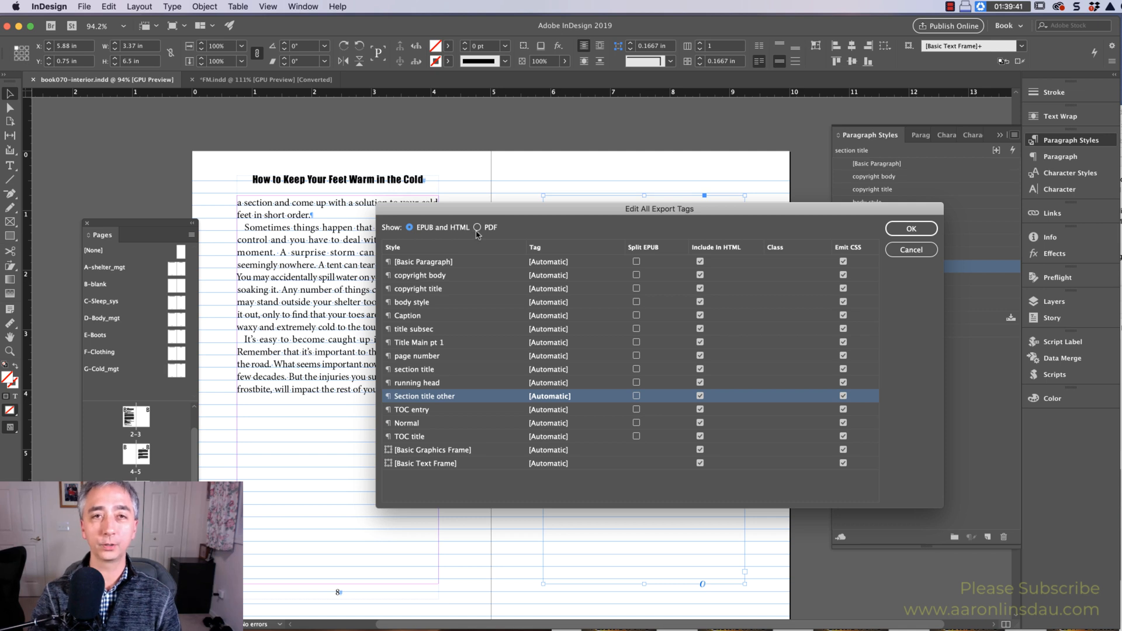
mouse_move(598, 403)
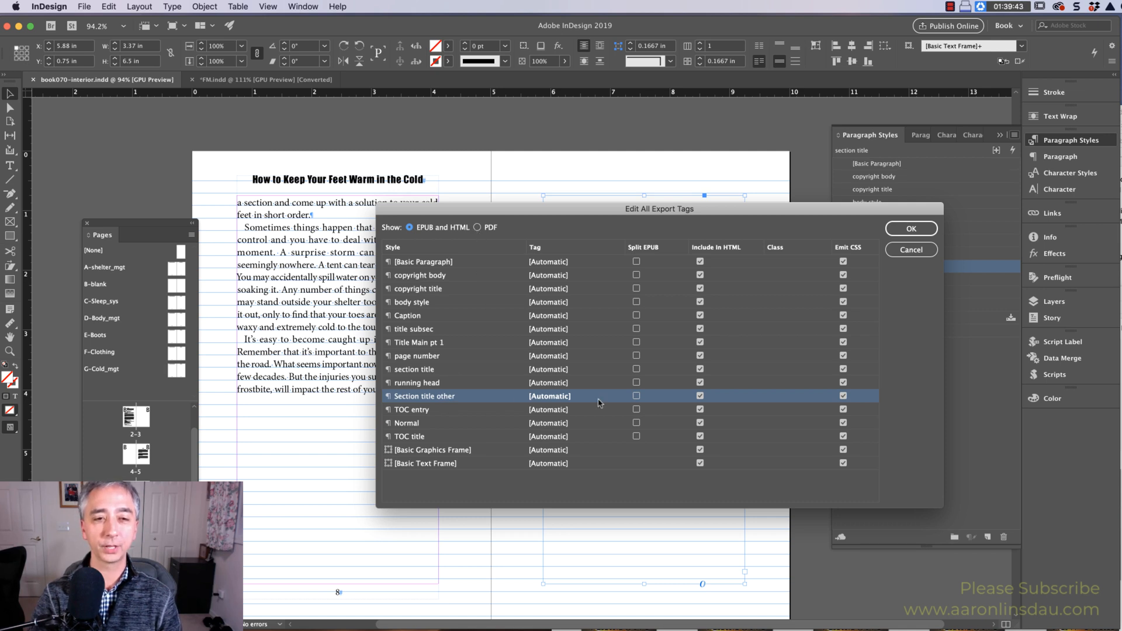
click(636, 396)
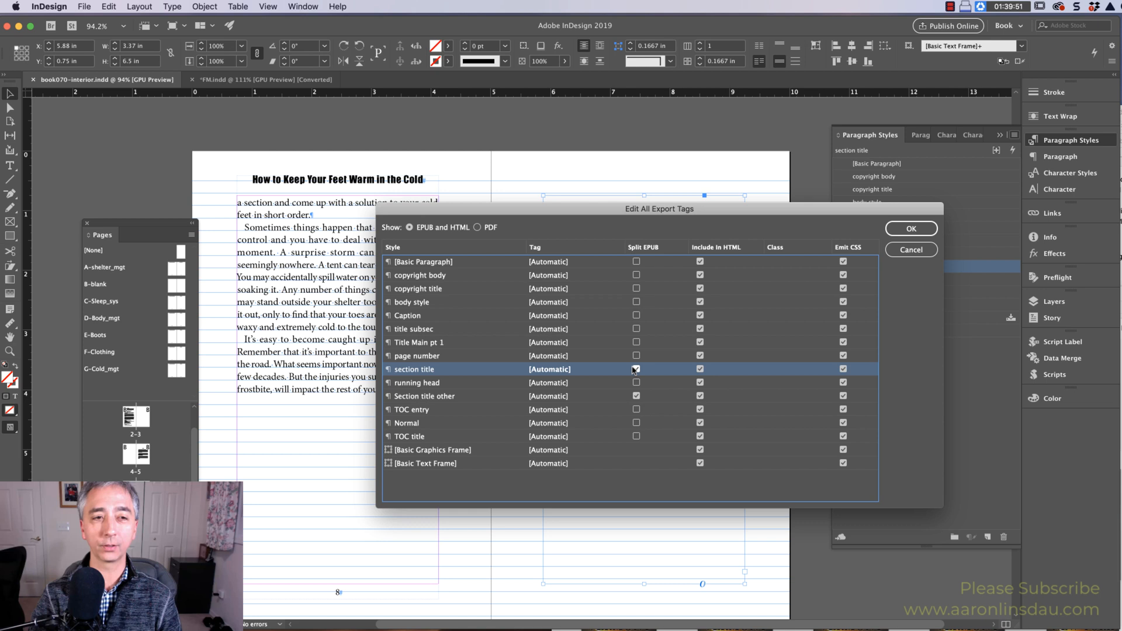
click(636, 369)
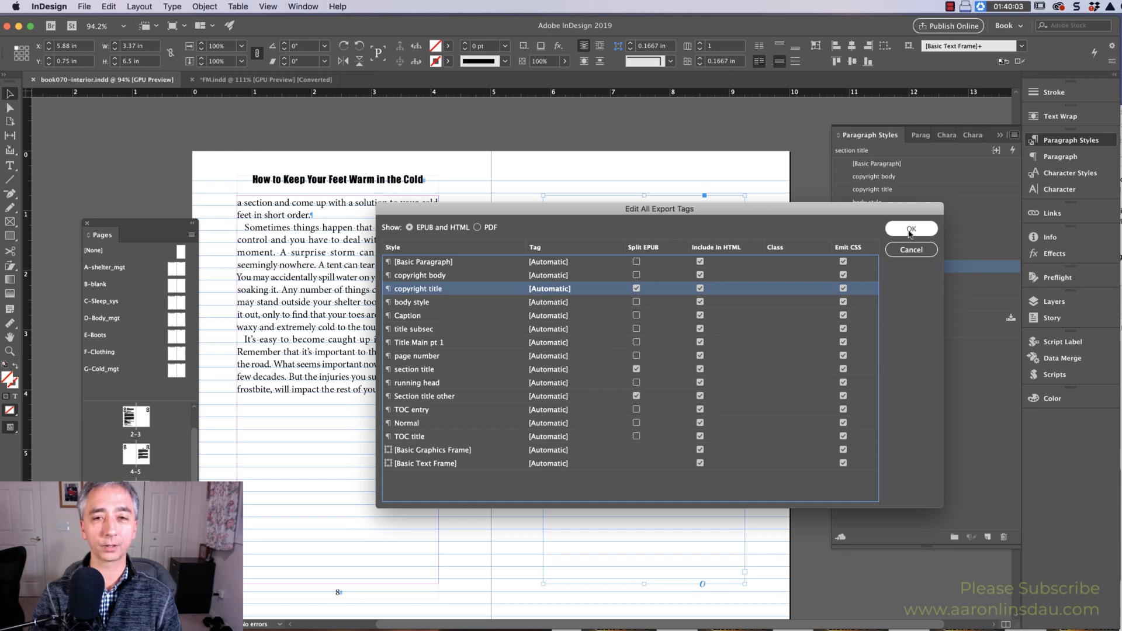
click(910, 229)
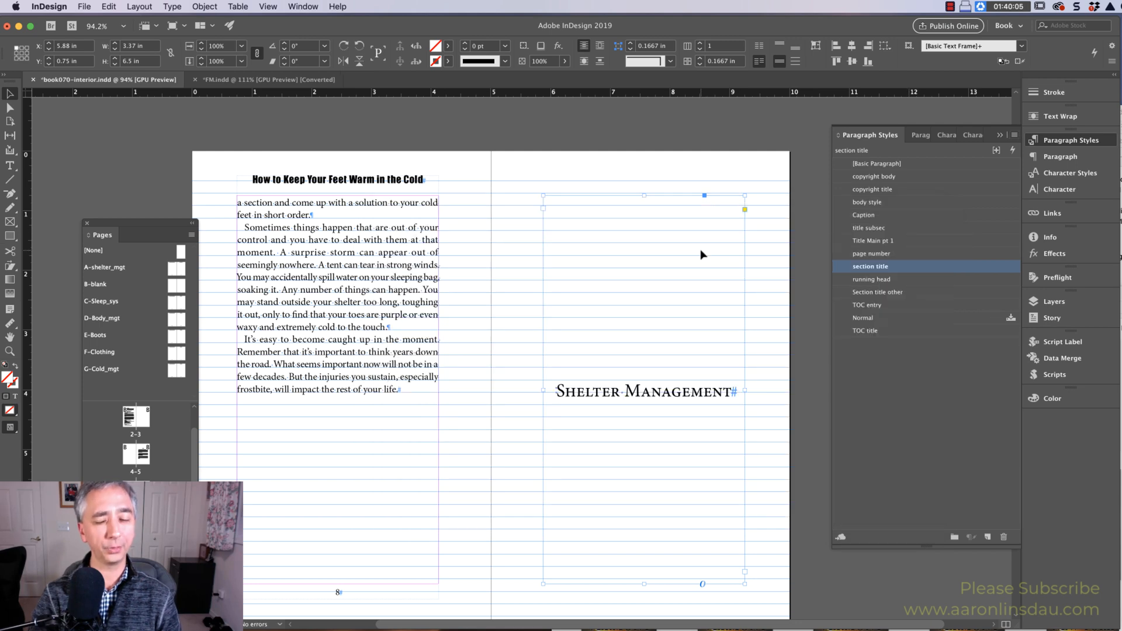
Deselect the text and start a new EPUB (Reflowable) export of the book
scroll(up, 3)
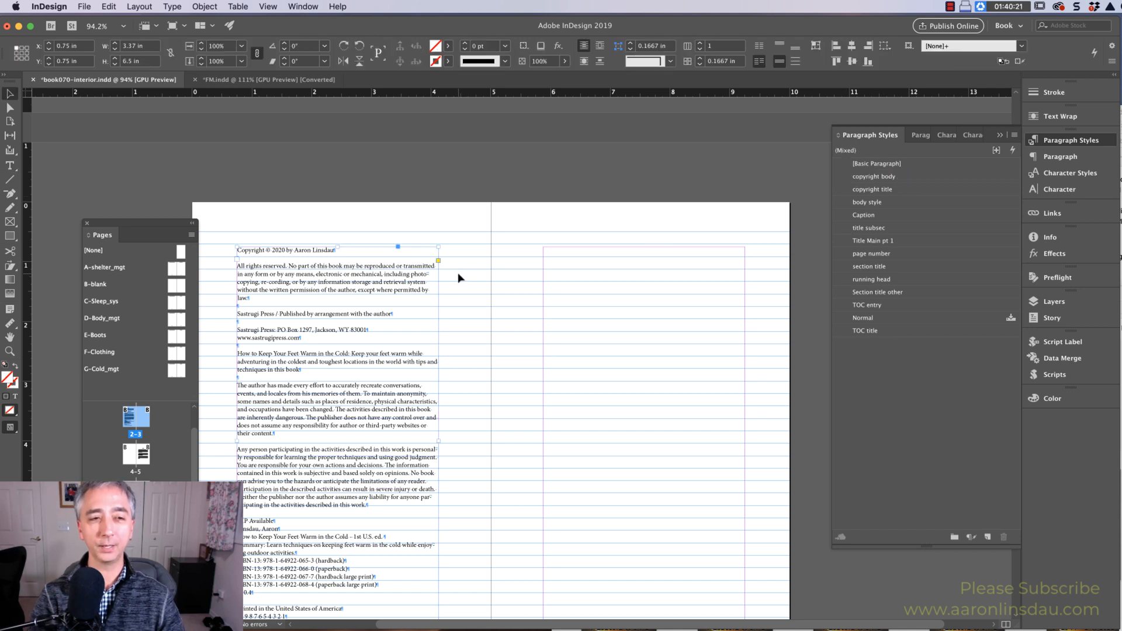
click(867, 202)
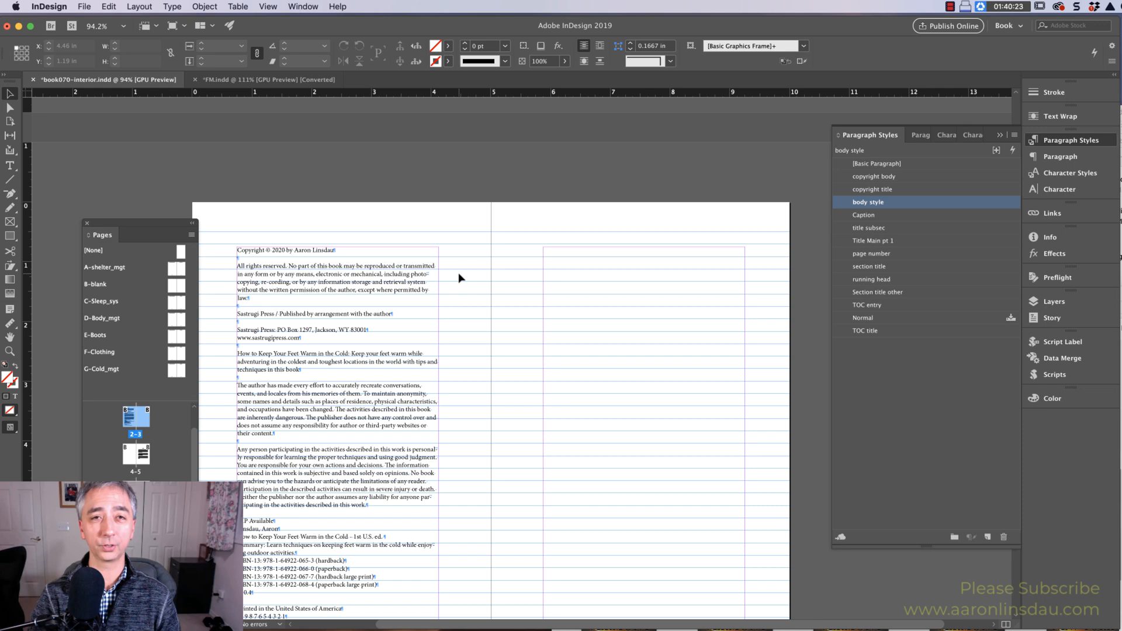
click(84, 7)
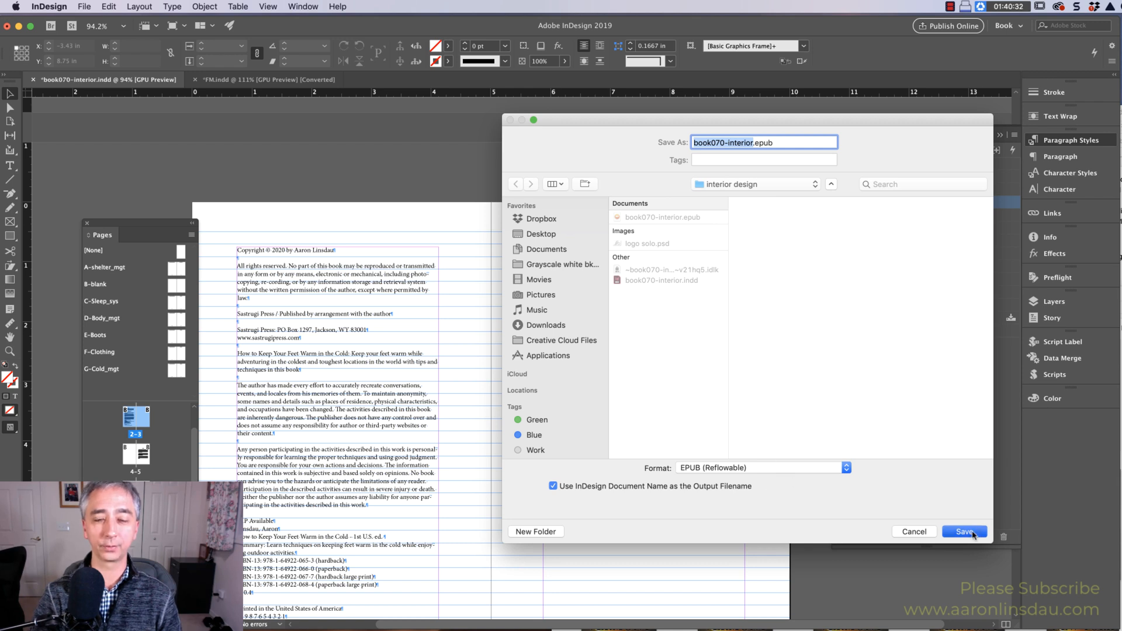
Save over book070-interior EPUB with Split Document based on paragraph style export tags
click(965, 531)
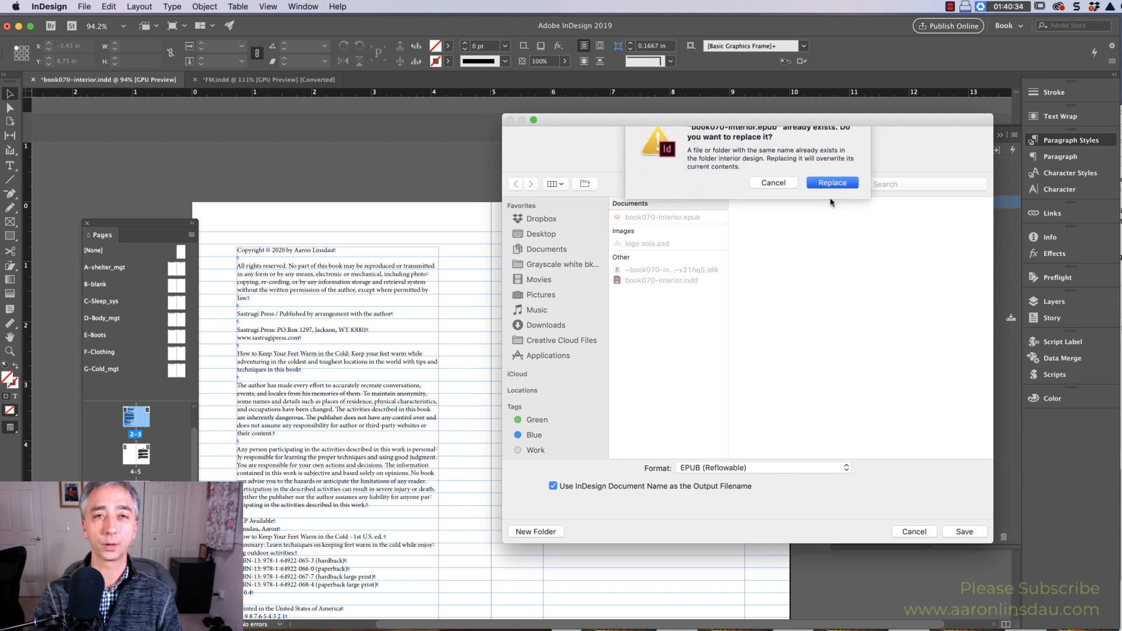
click(832, 182)
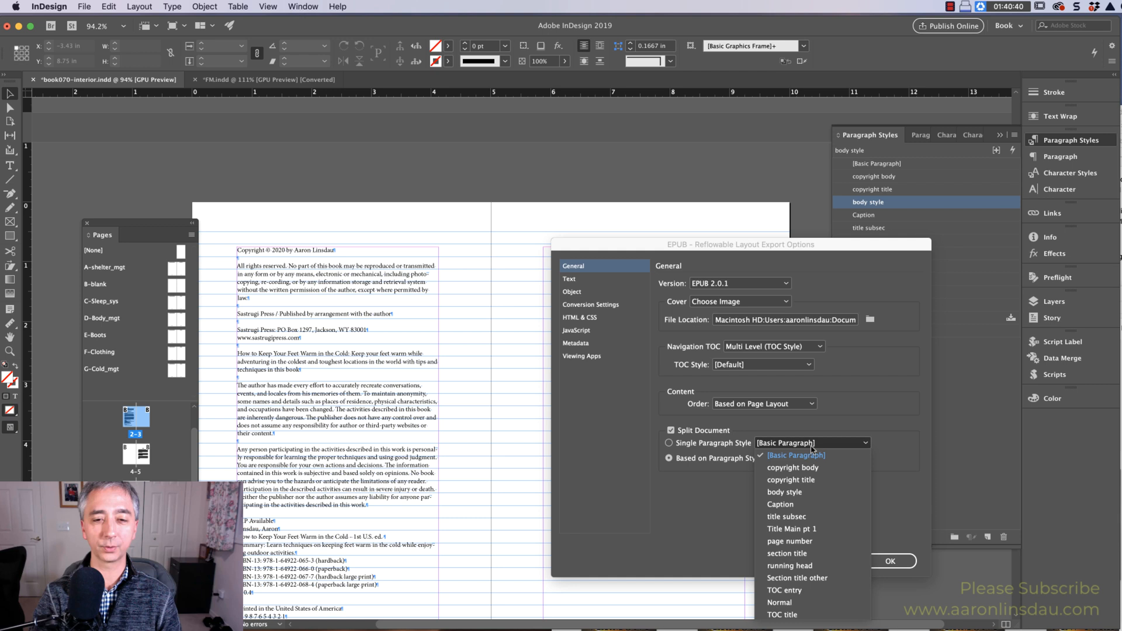
mouse_move(779, 503)
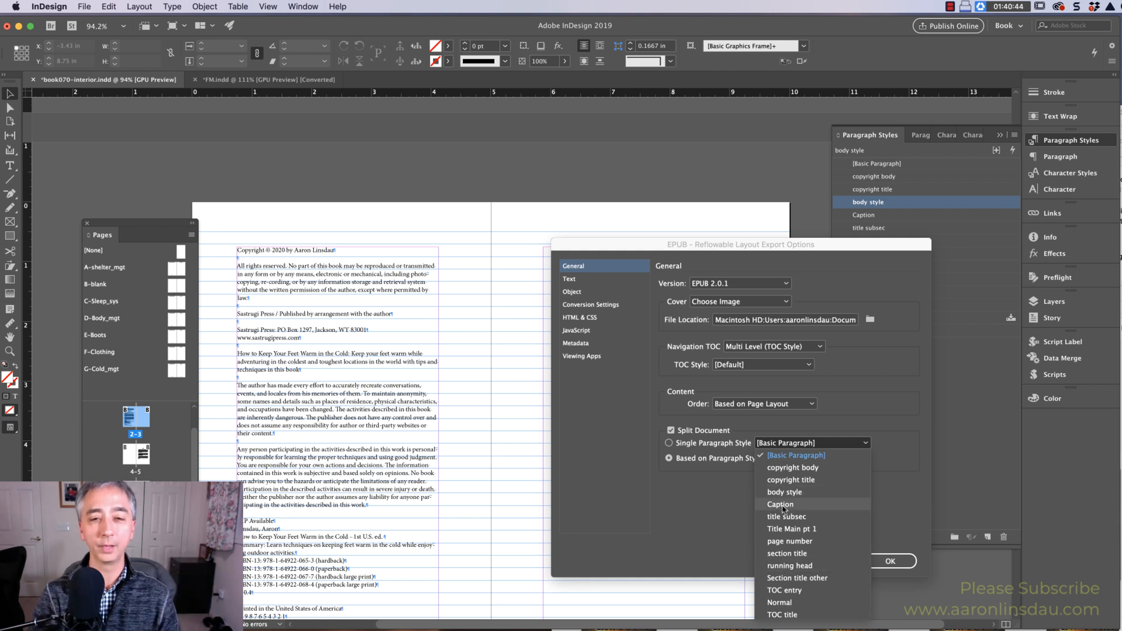
click(670, 459)
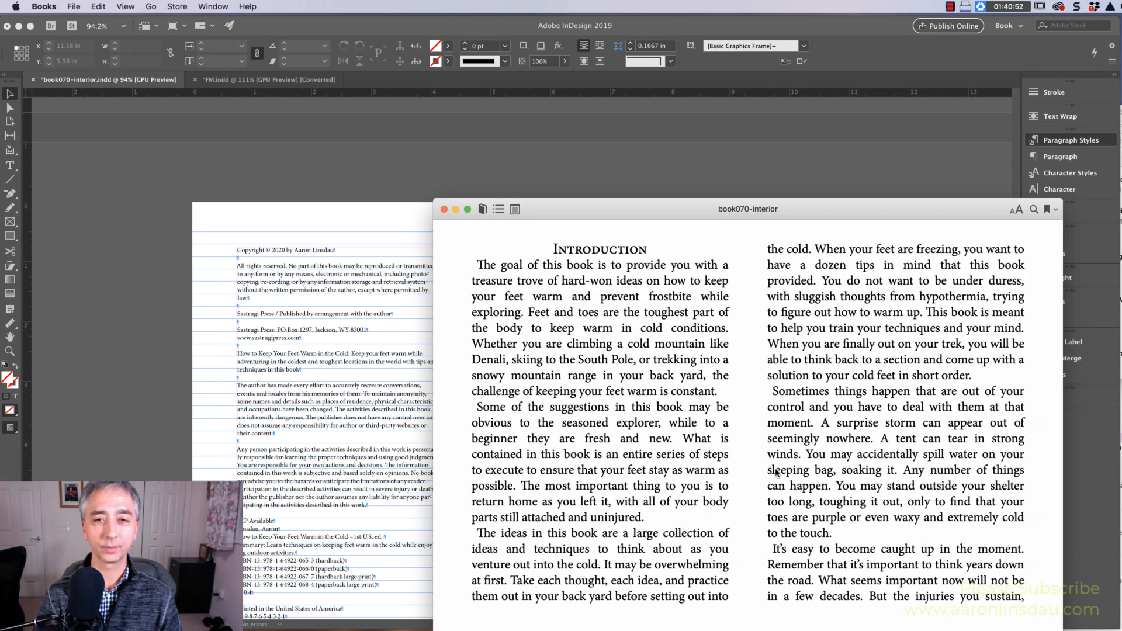
Review the title page and Table of Contents listing Notes, Introduction and Shelter Management
scroll(down, 3)
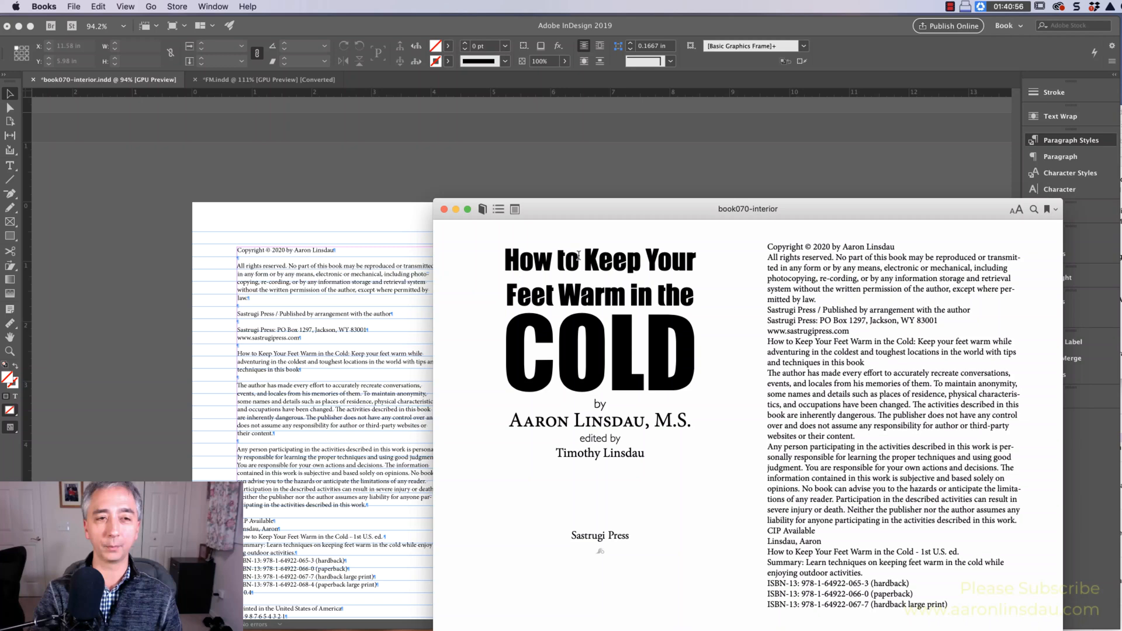
click(498, 208)
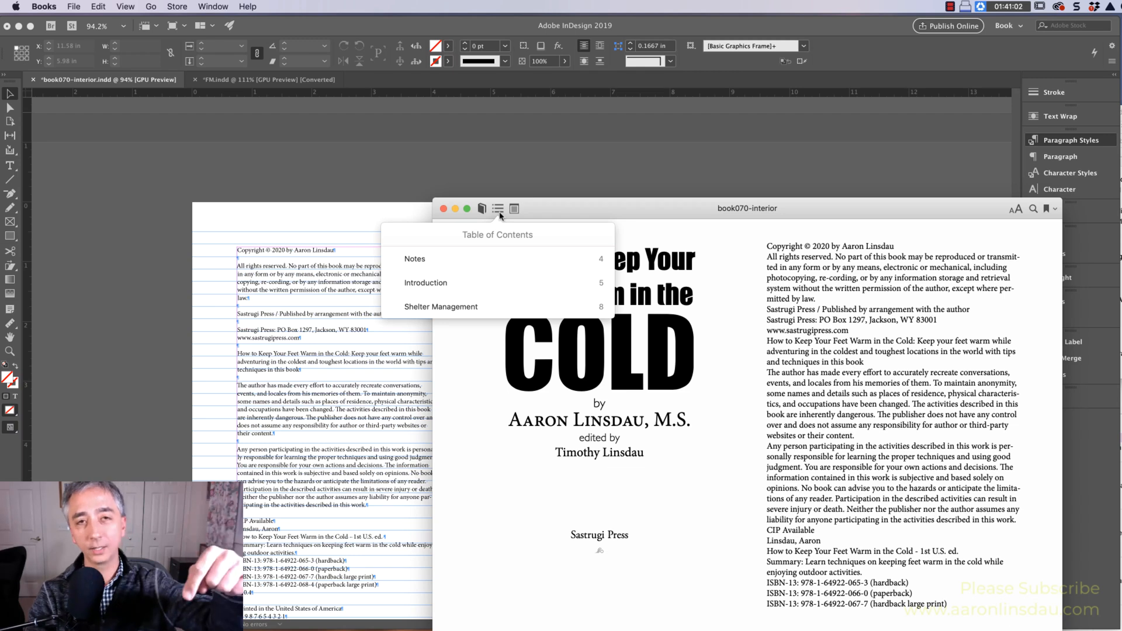
mouse_move(681, 318)
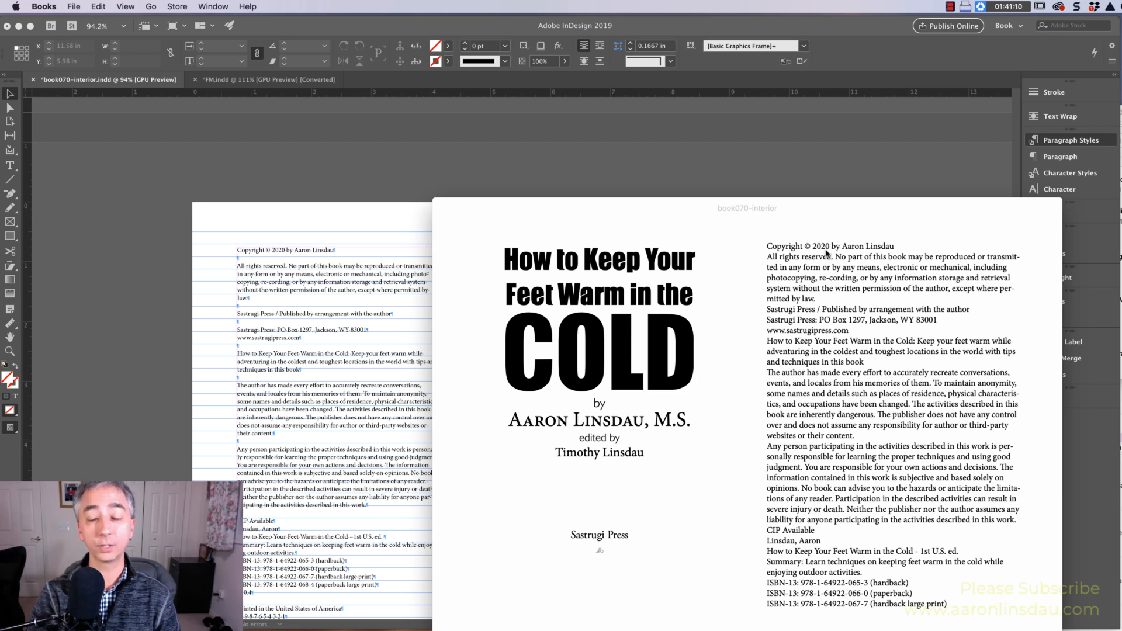
mouse_move(671, 496)
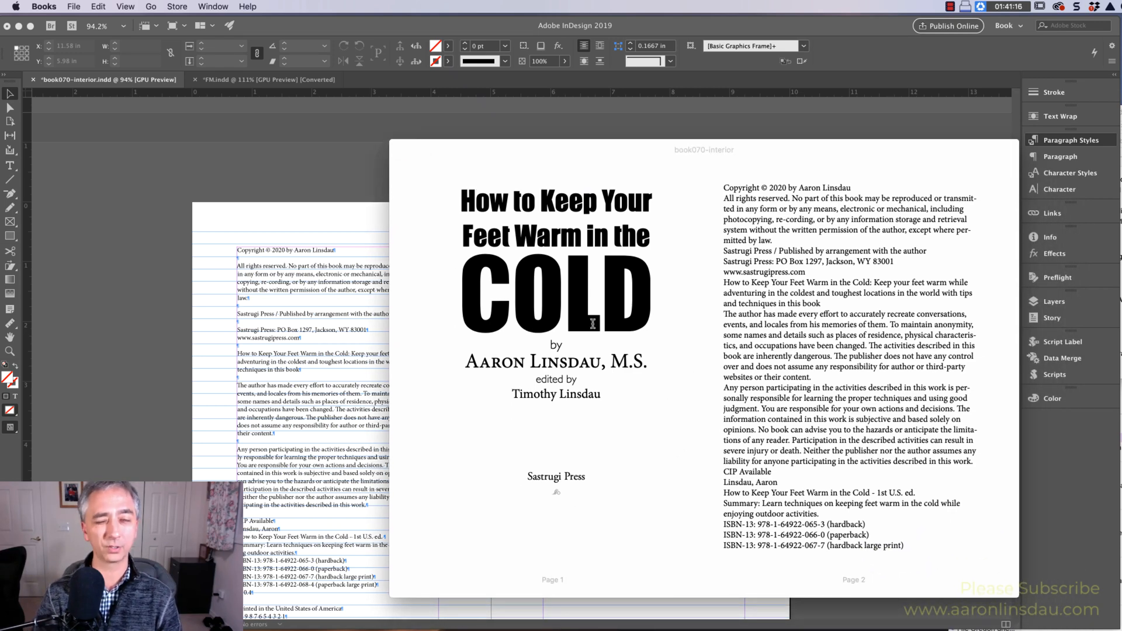
scroll(down, 3)
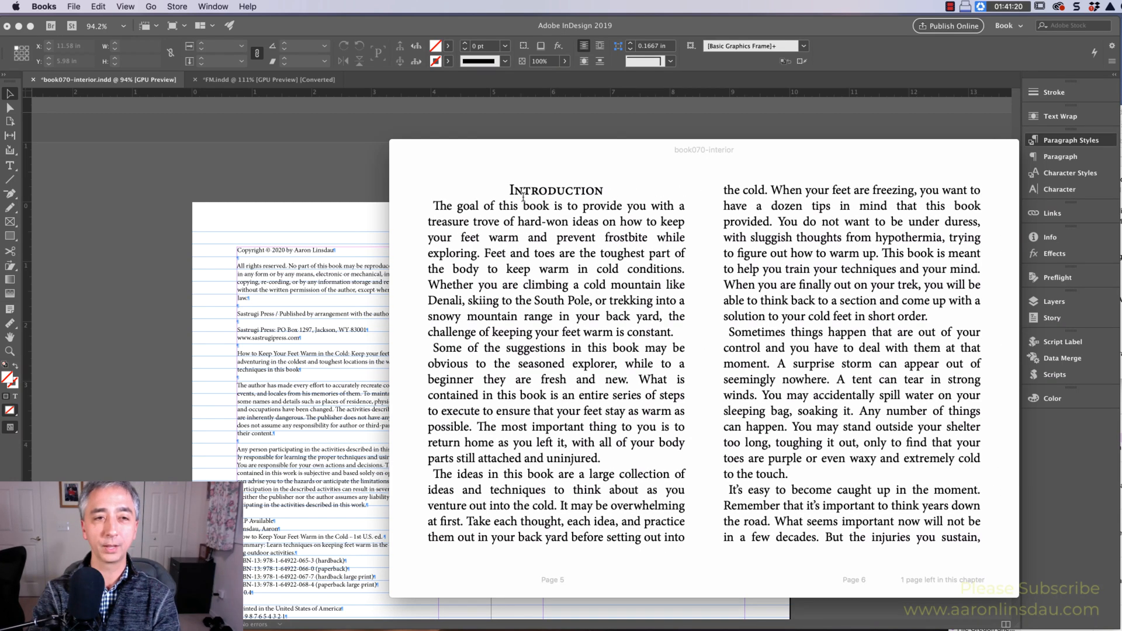
scroll(down, 3)
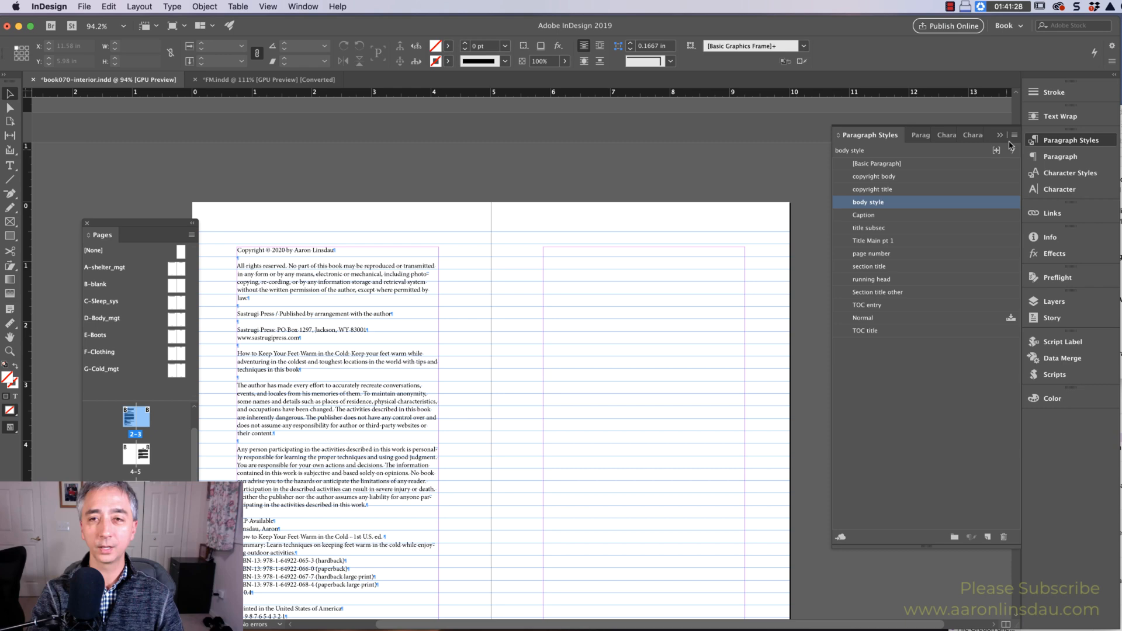
Reopen Edit All Export Tags from the Paragraph Styles panel menu
click(1014, 134)
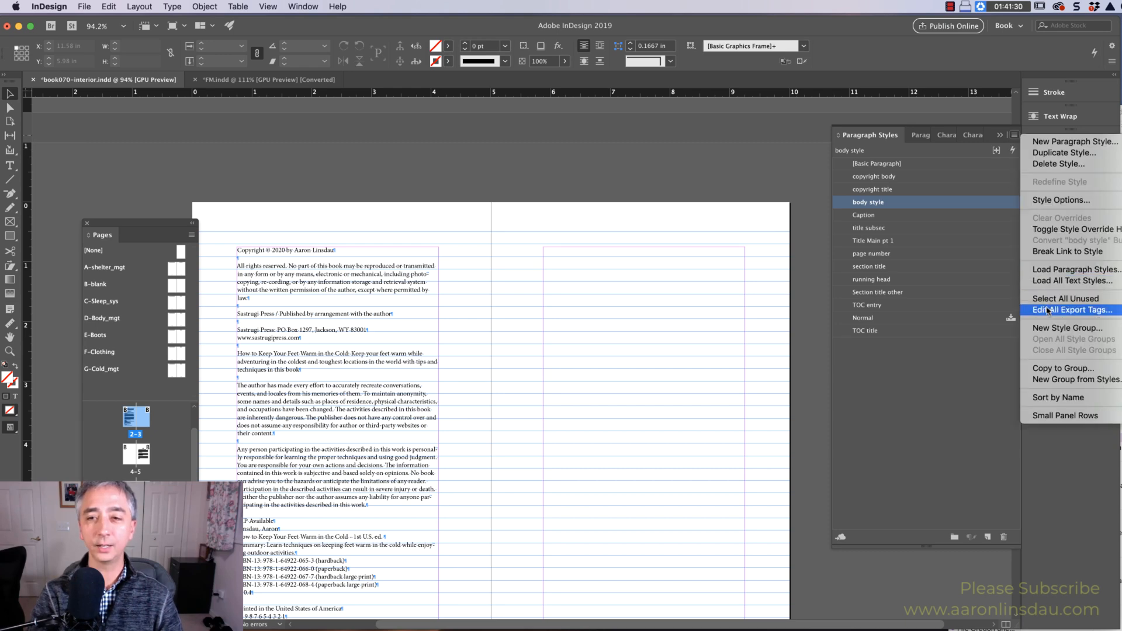
click(1069, 310)
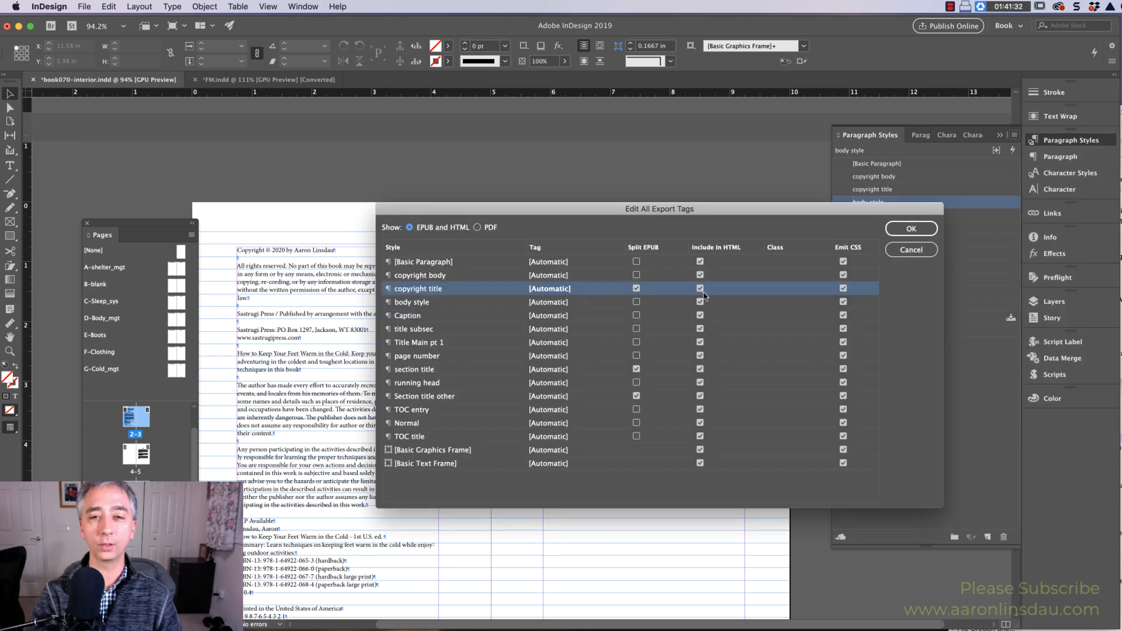